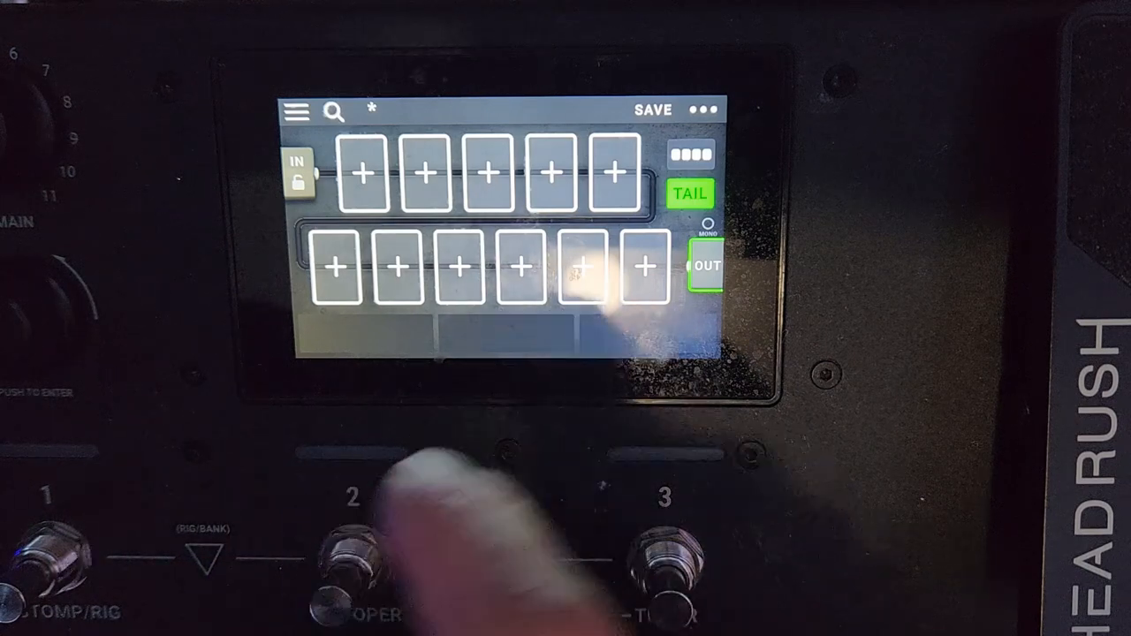
Step: Bring up the model selector for an empty slot in the split path
click(580, 267)
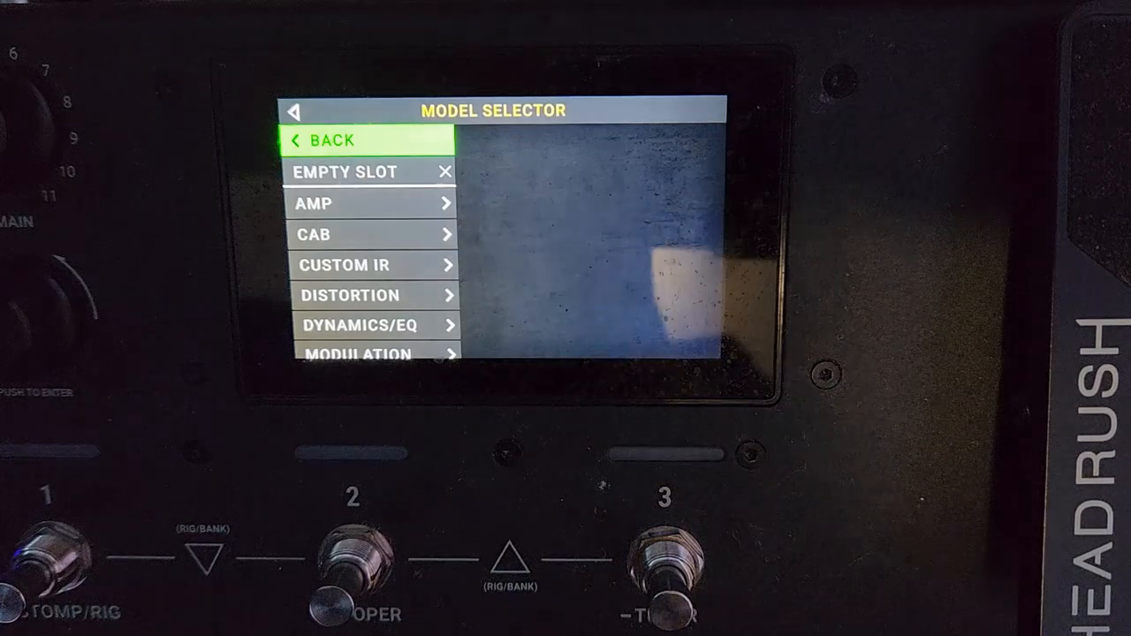
click(371, 203)
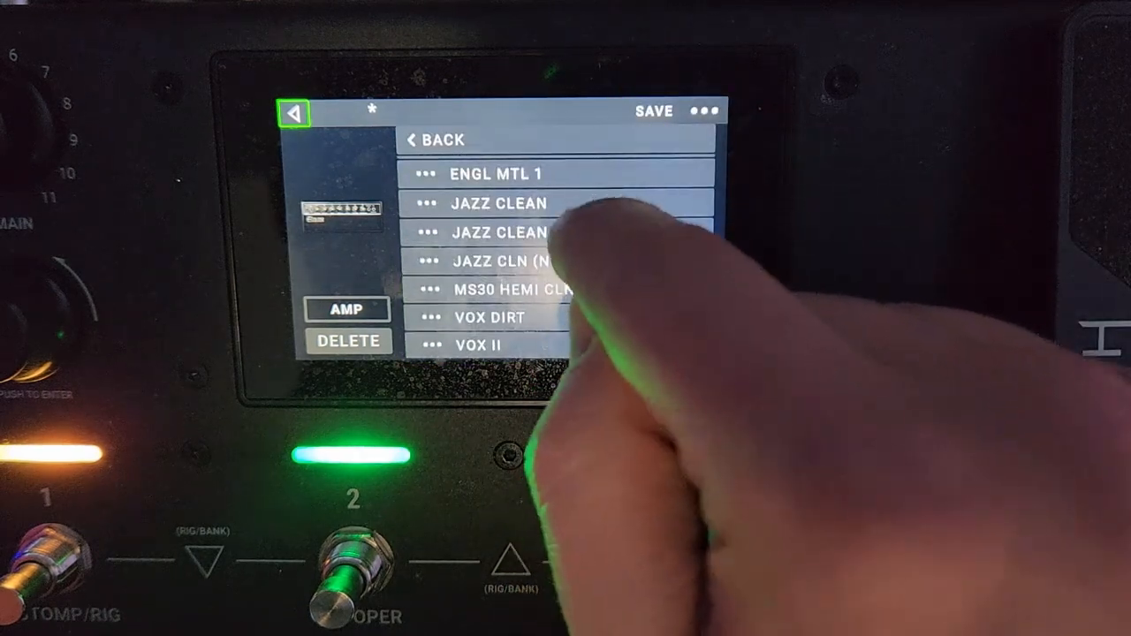
Step: Load the C2P HEMI preset on the 85 M-2 LEAD amp and reveal its second parameter set
scroll(down, 3)
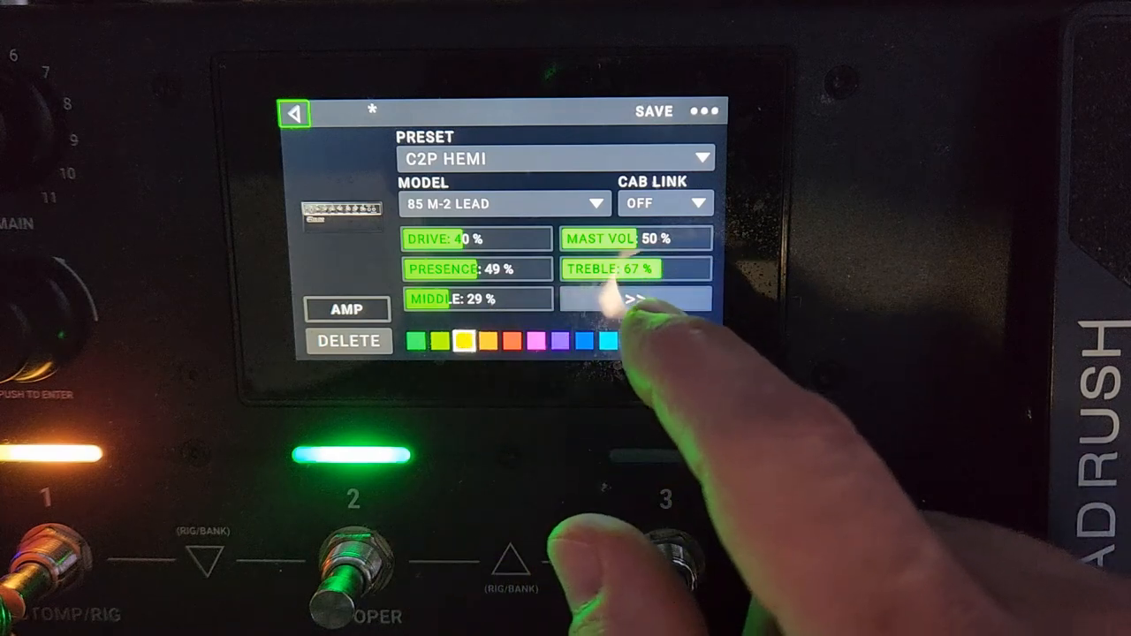
click(636, 299)
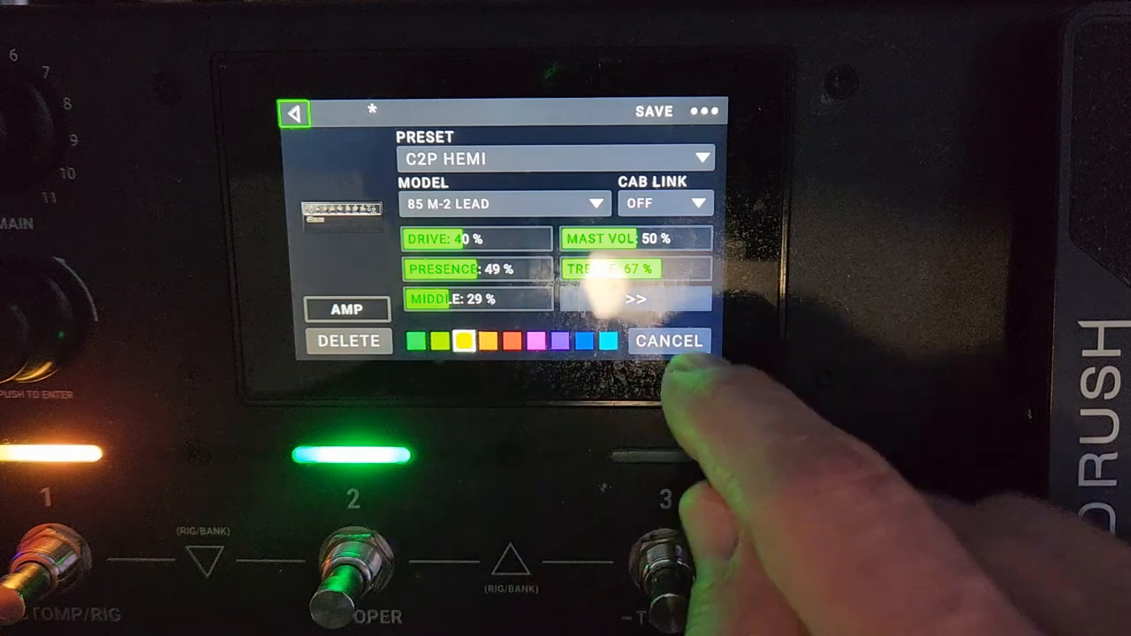
click(634, 299)
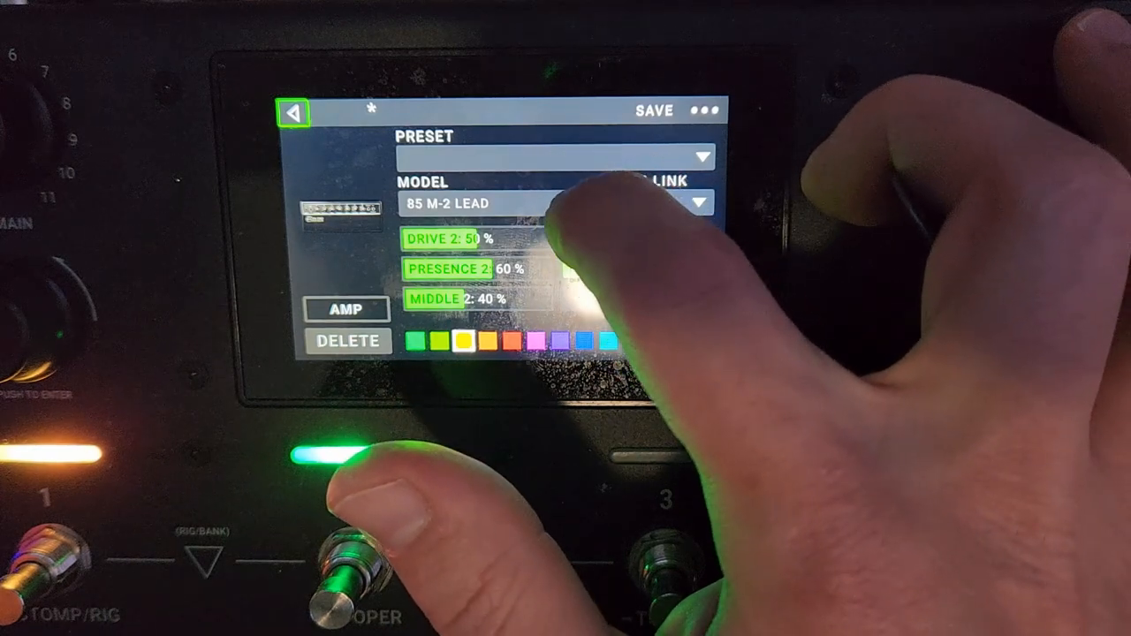
Step: Switch the second amp to the 97 RB-01B RED model with the BOGNER MTL preset
click(547, 202)
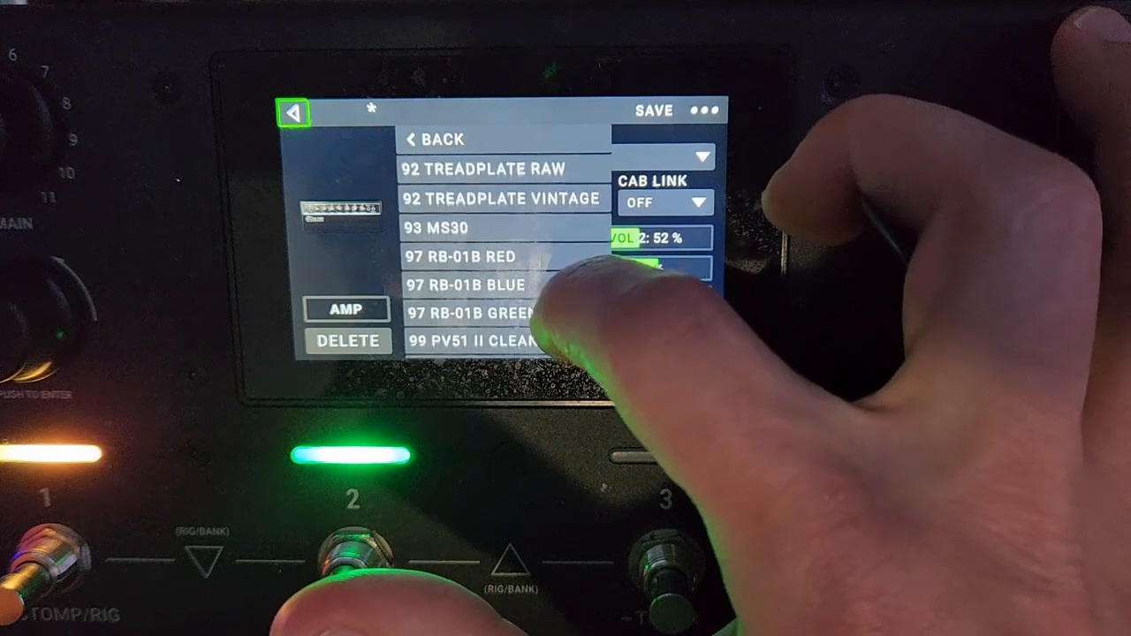
scroll(down, 3)
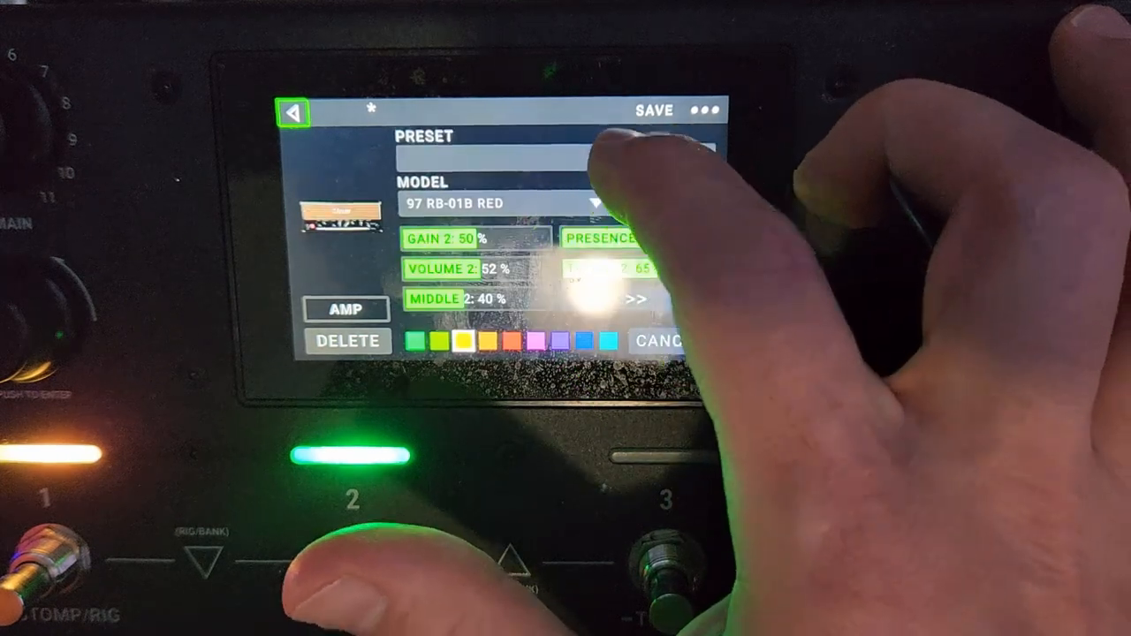
click(592, 201)
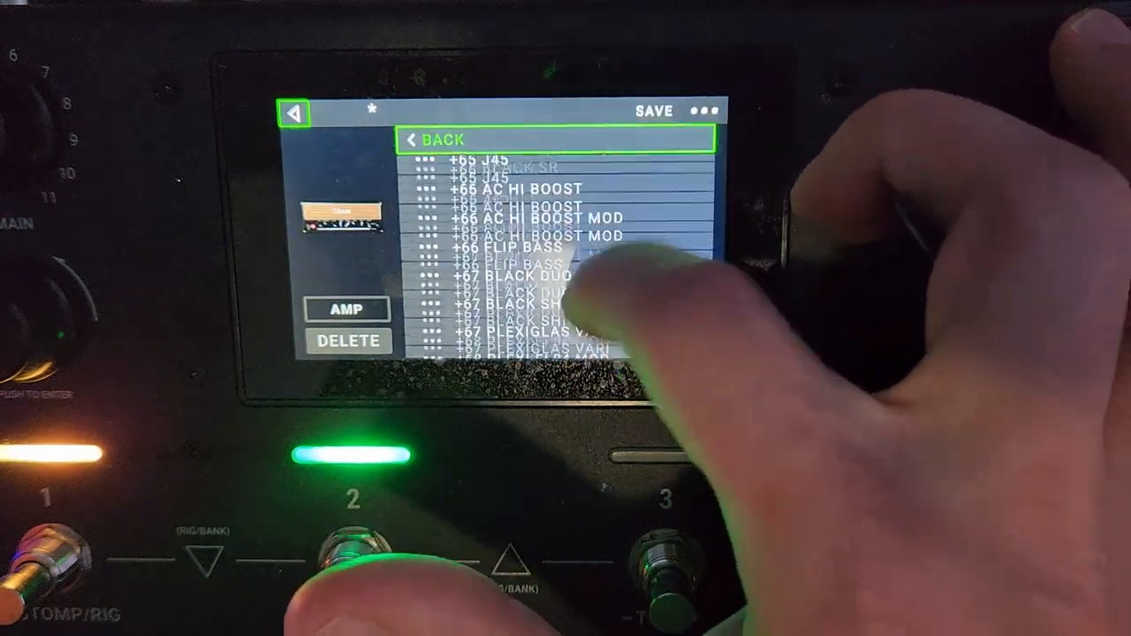
scroll(down, 3)
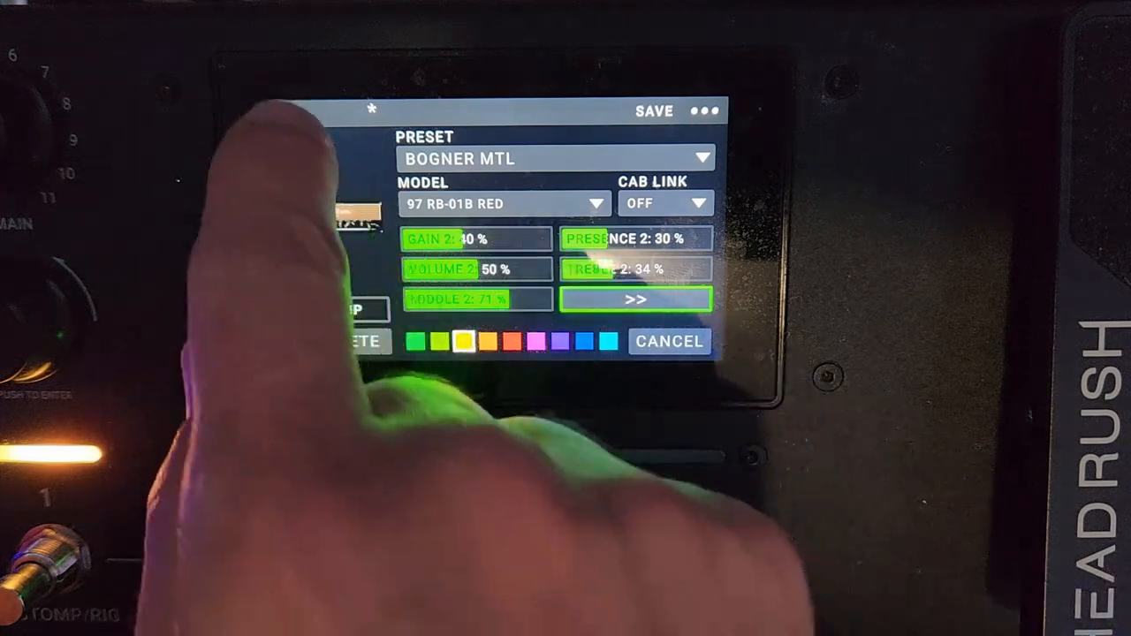
Step: Keep the 2X12 SILVER CONE cab with Ribbon 121 mic and start adding another block
click(667, 341)
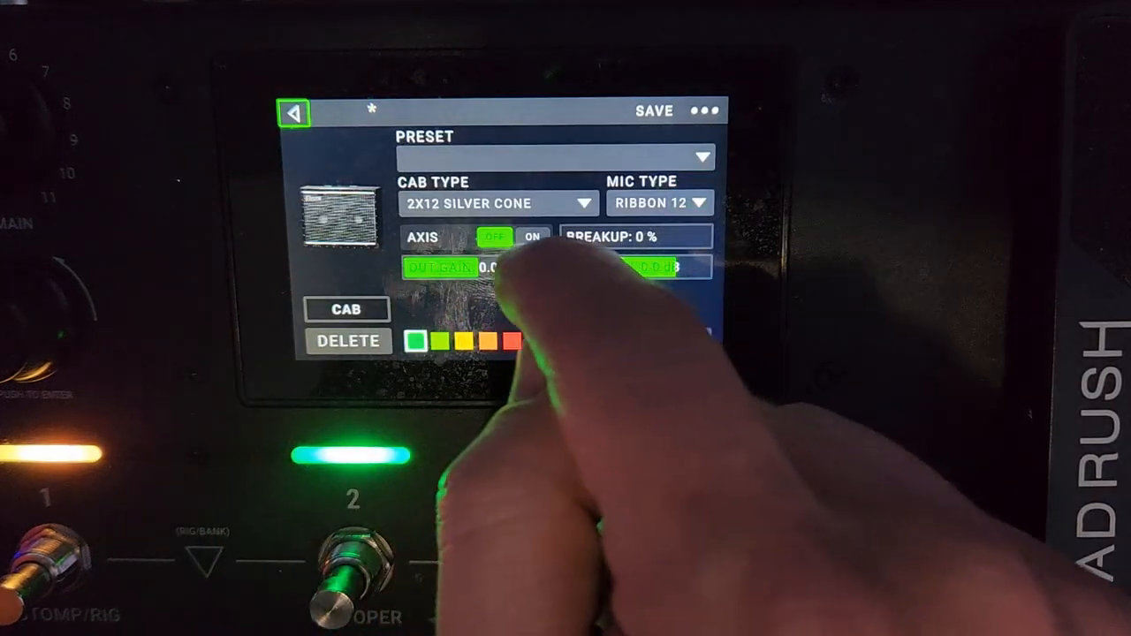
click(499, 201)
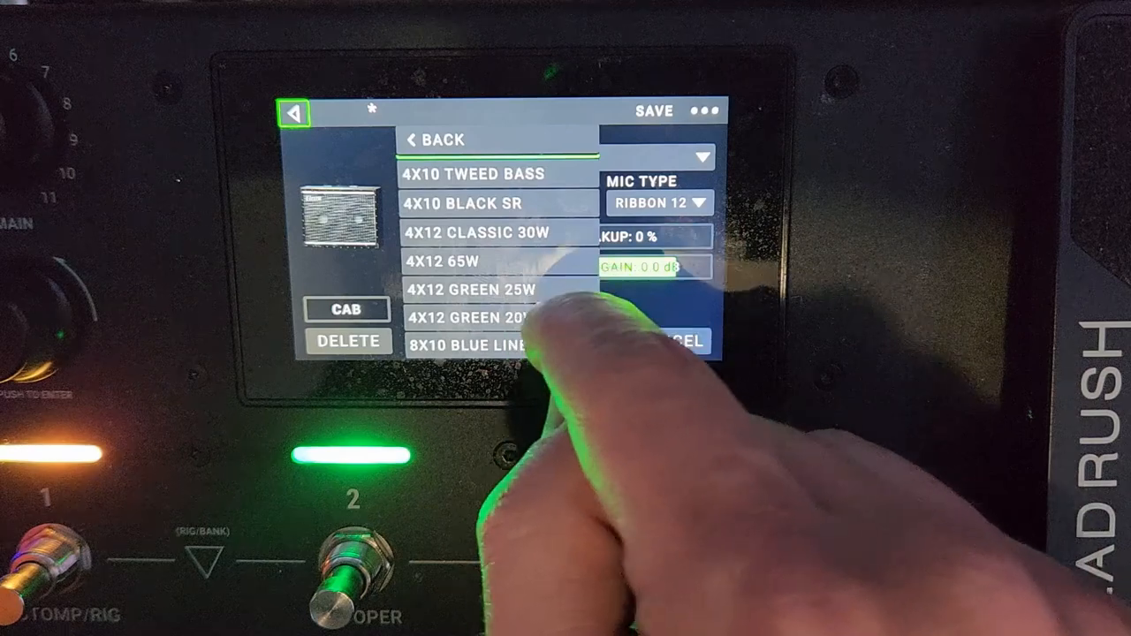
click(473, 318)
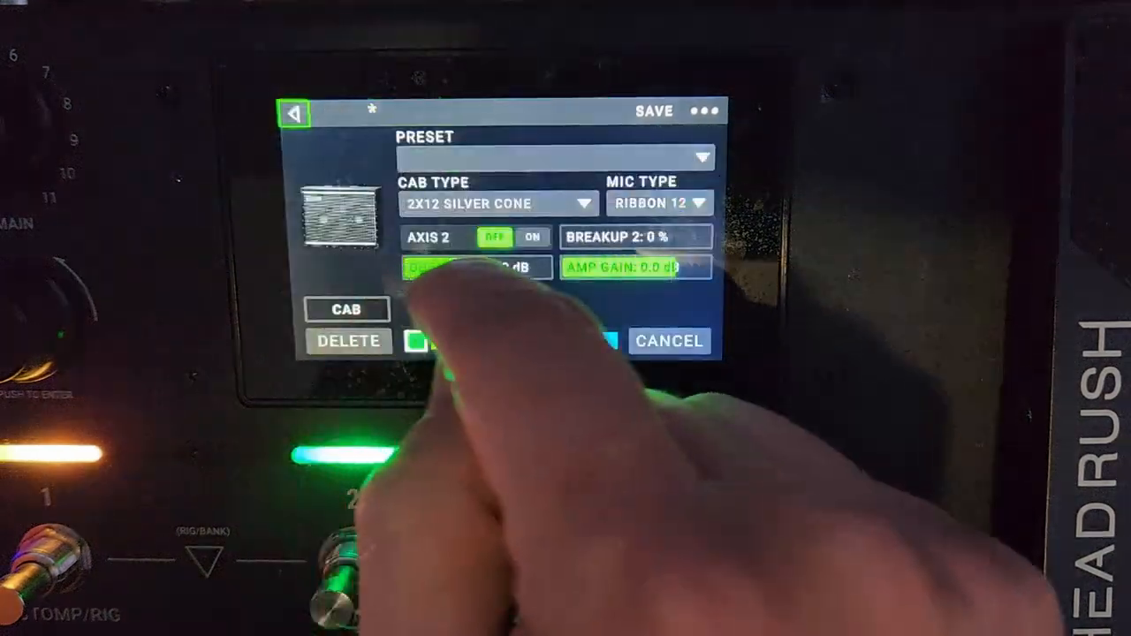
click(346, 307)
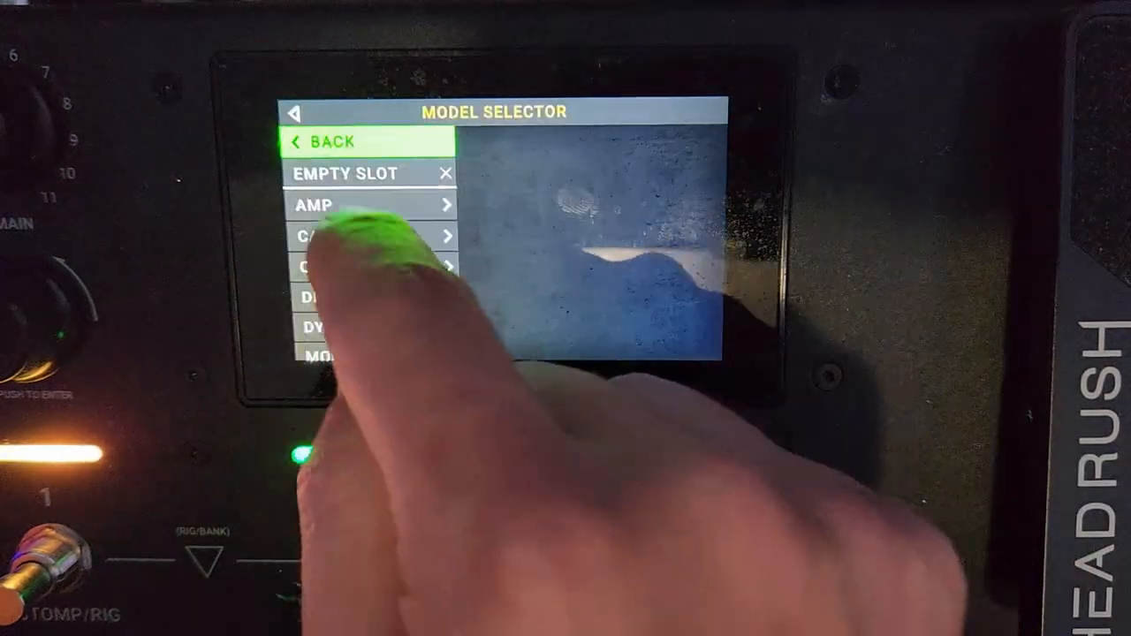
Step: Add a cab block set to 4X12 GREEN 20W with a ribbon mic
click(336, 238)
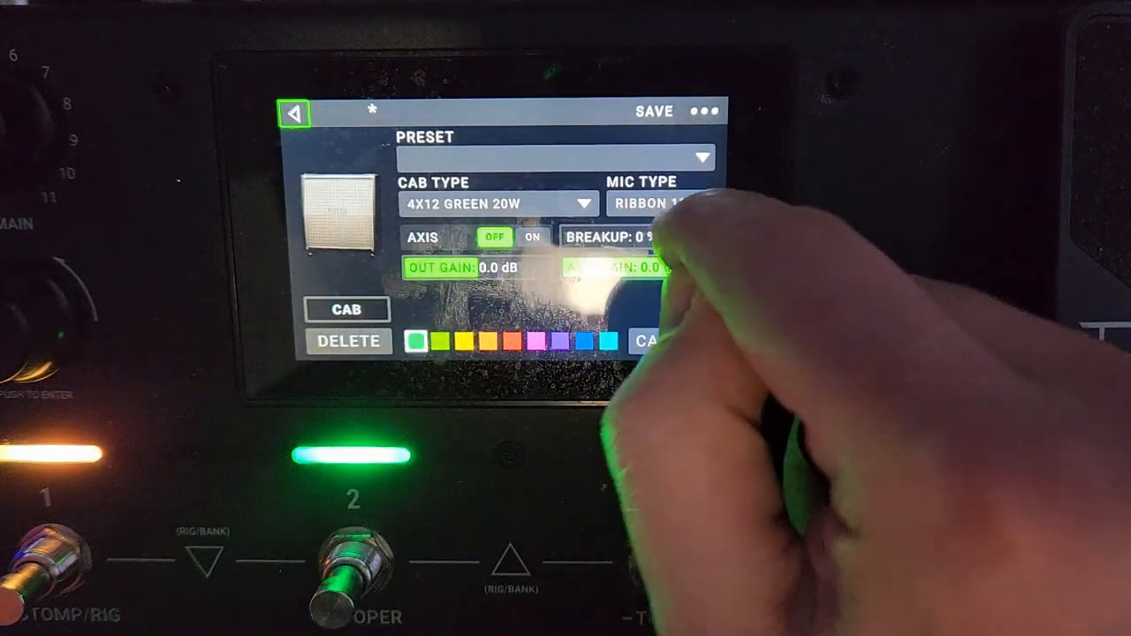
Step: Choose the microphone for the 4X12 GREEN 20W cab from the mic list
click(657, 203)
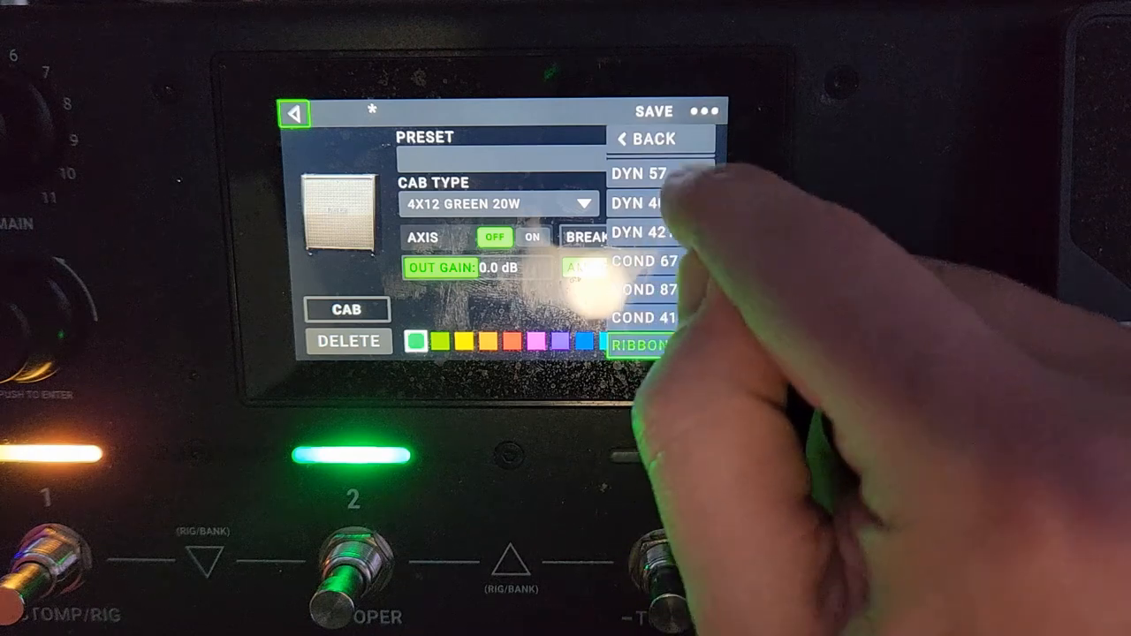
click(647, 203)
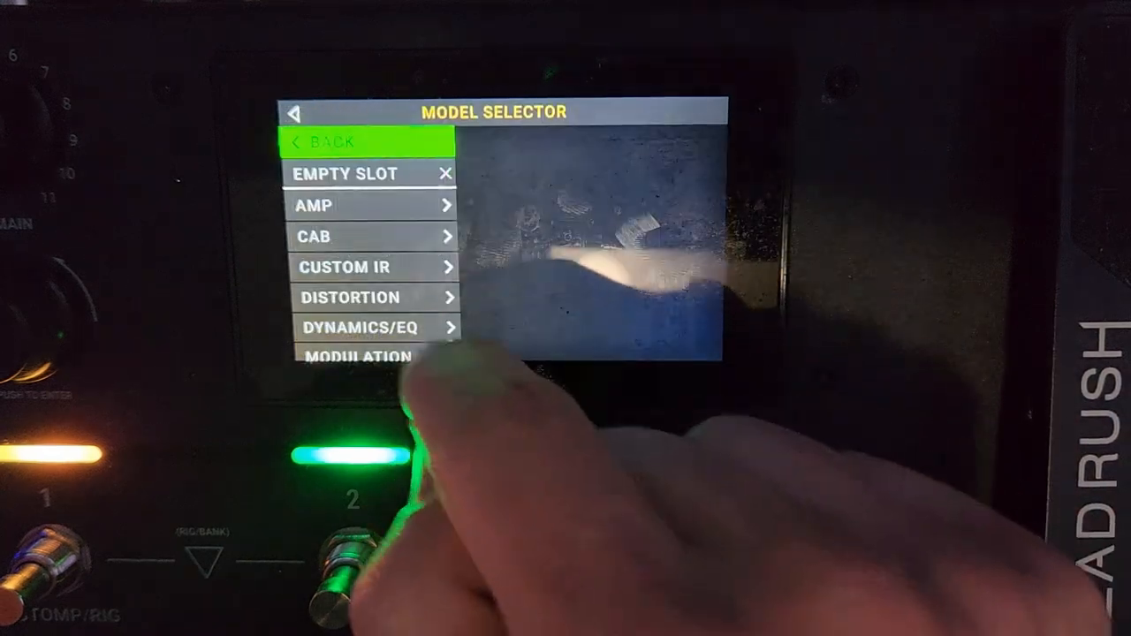
click(371, 205)
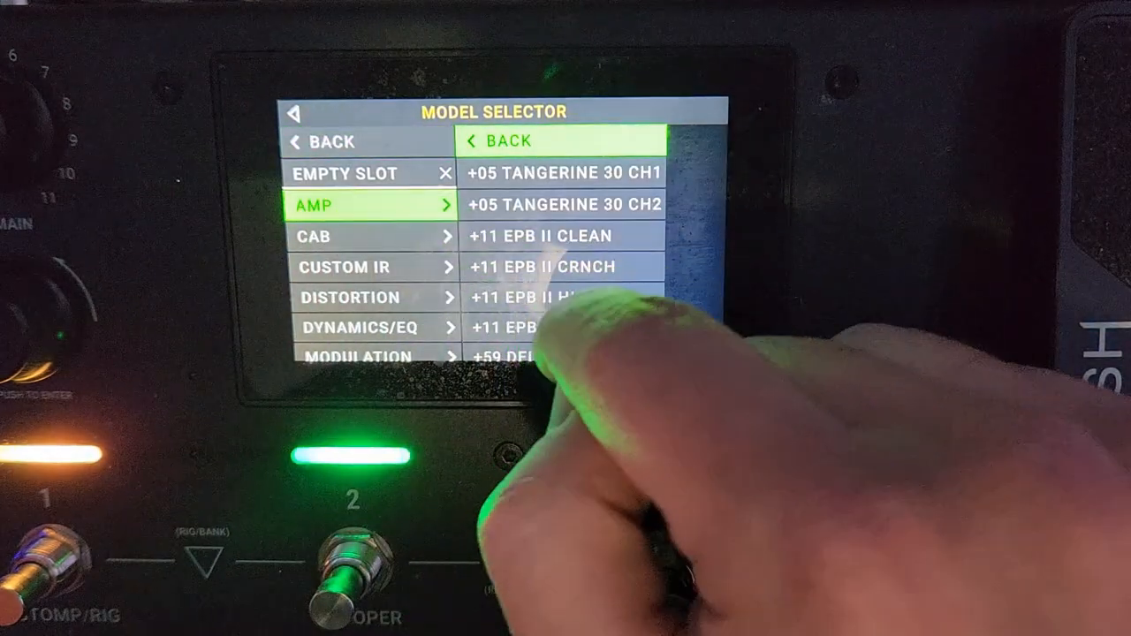
scroll(down, 3)
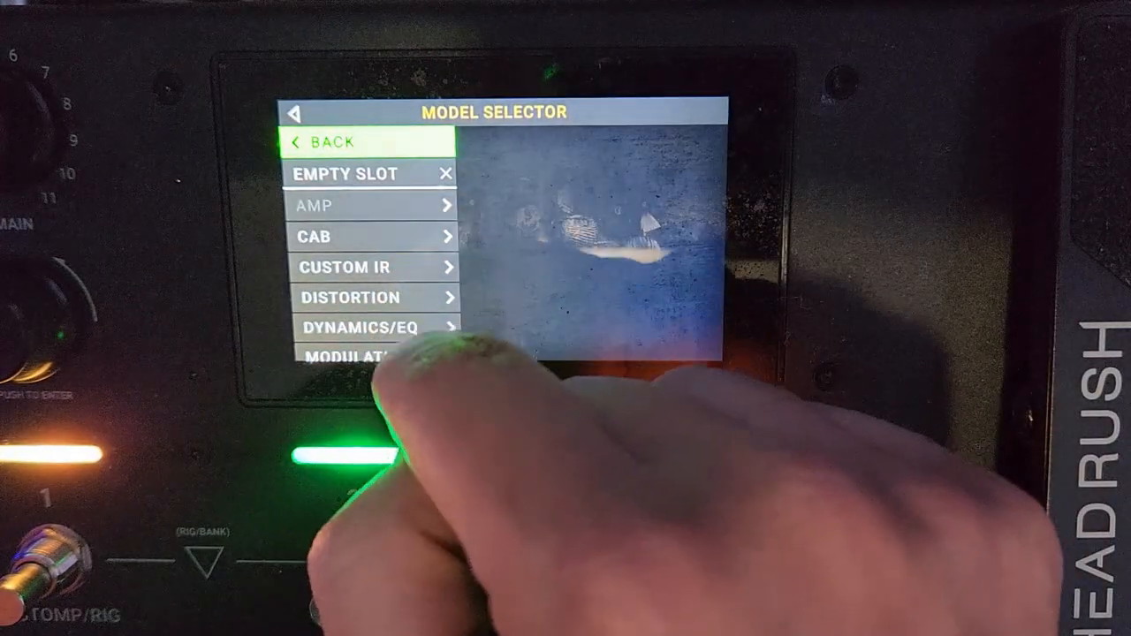
Step: Add a Para EQ on the MESA preset, boosting near 80.2 Hz and cutting near 749.4 Hz
click(371, 327)
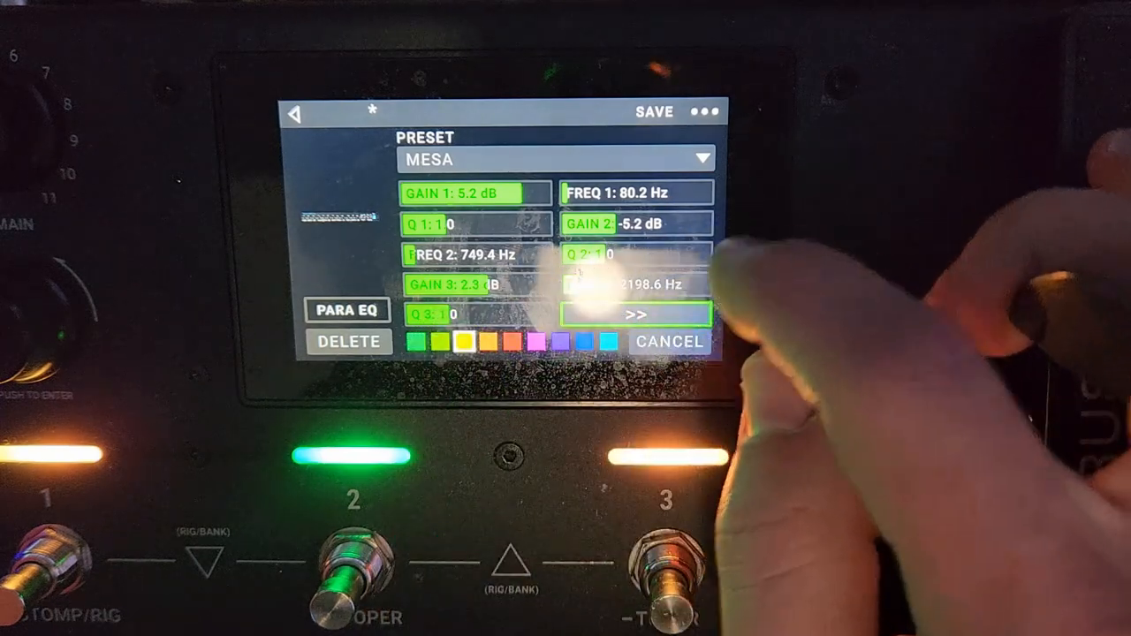
click(629, 314)
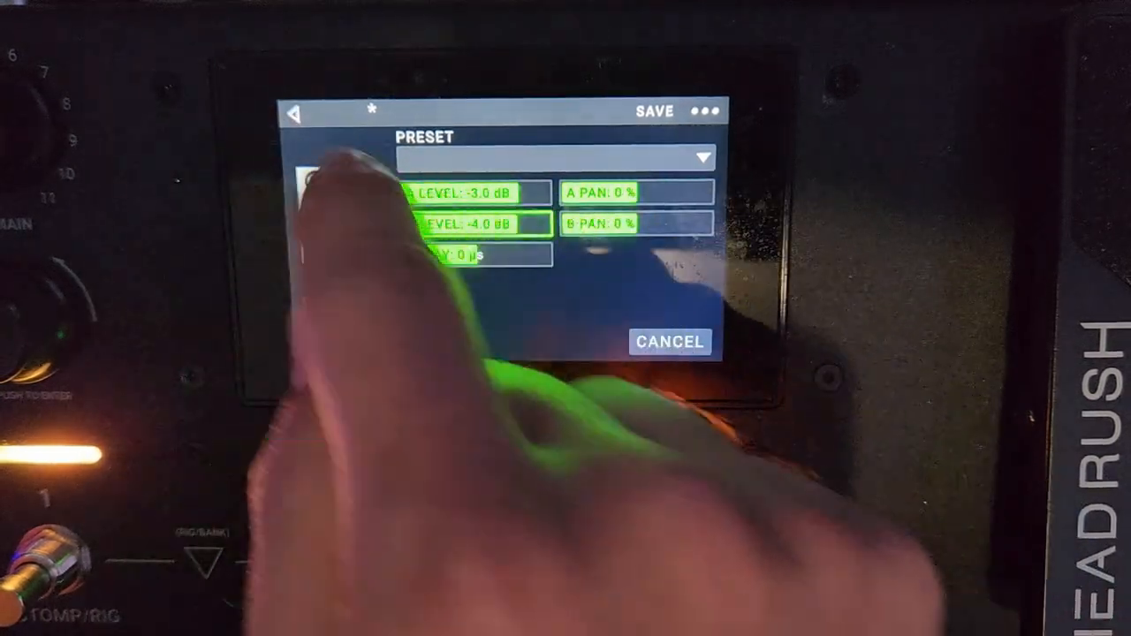
Step: Leave the mixer with A at -3.0 dB, B at -4.0 dB, both panned centre
click(293, 113)
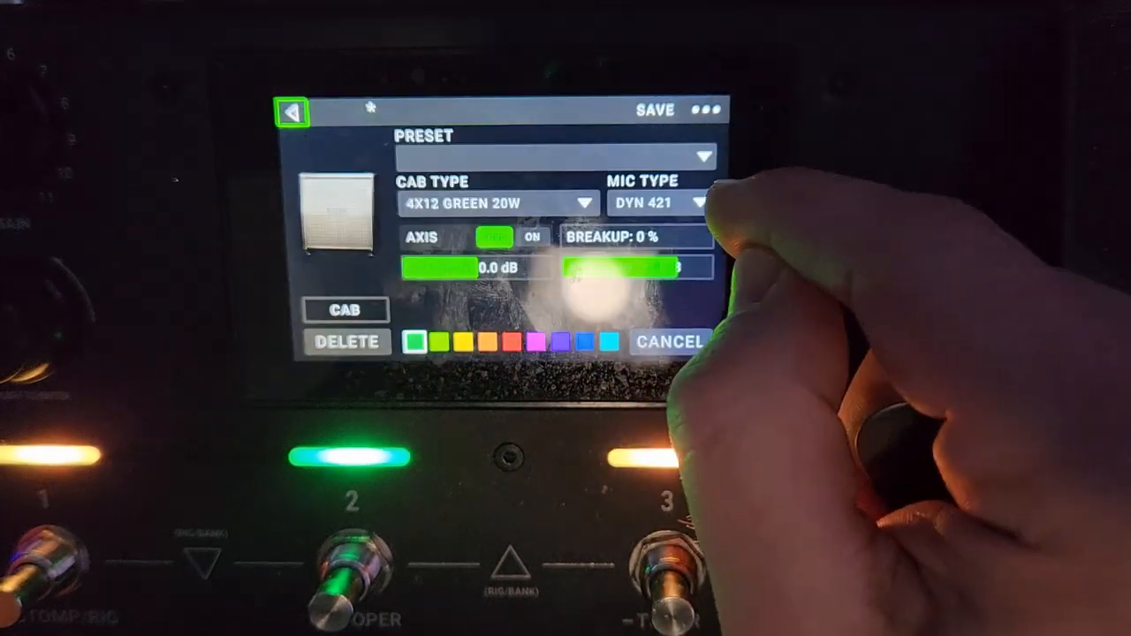
Step: Choose the cab models, setting the second cab to 4X12 CLASSIC 30W with DYN 421 mic
click(495, 202)
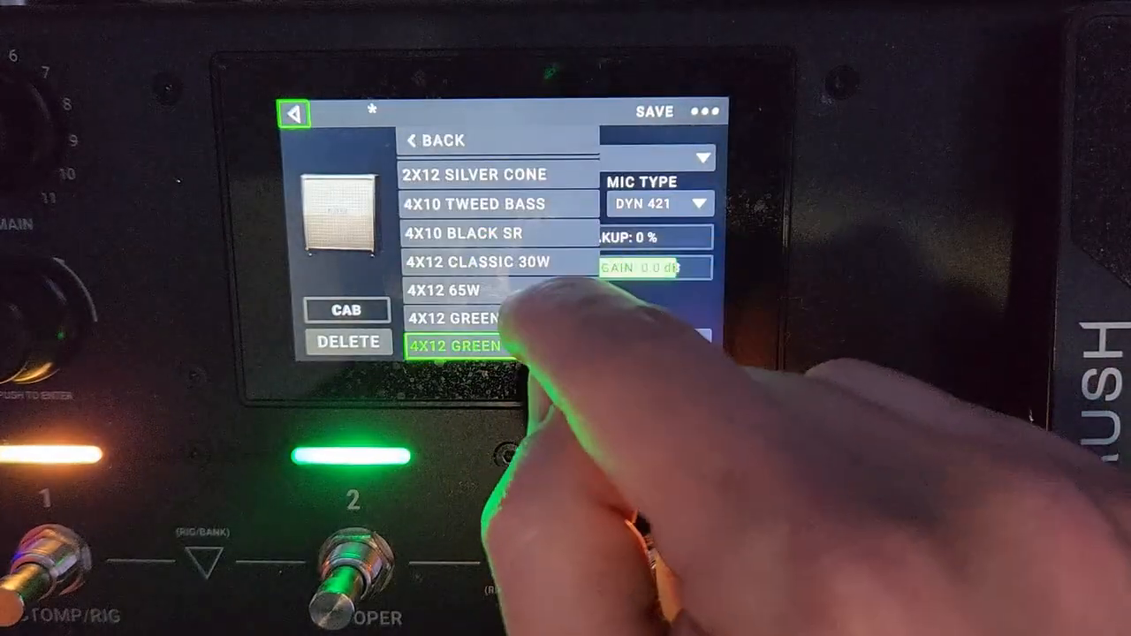
click(477, 345)
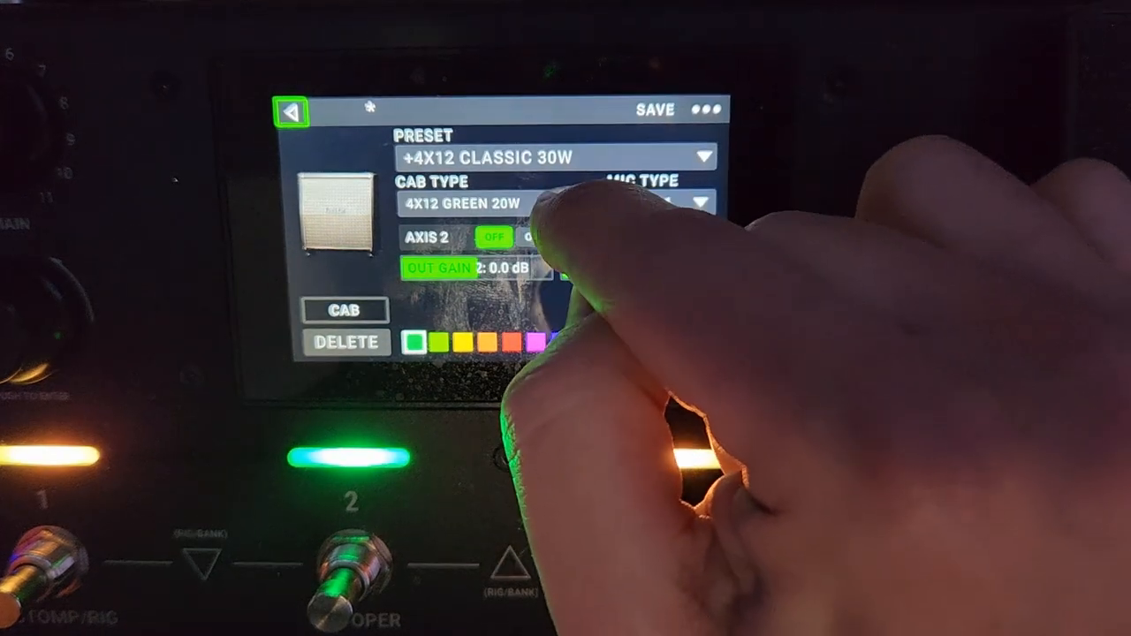
click(530, 237)
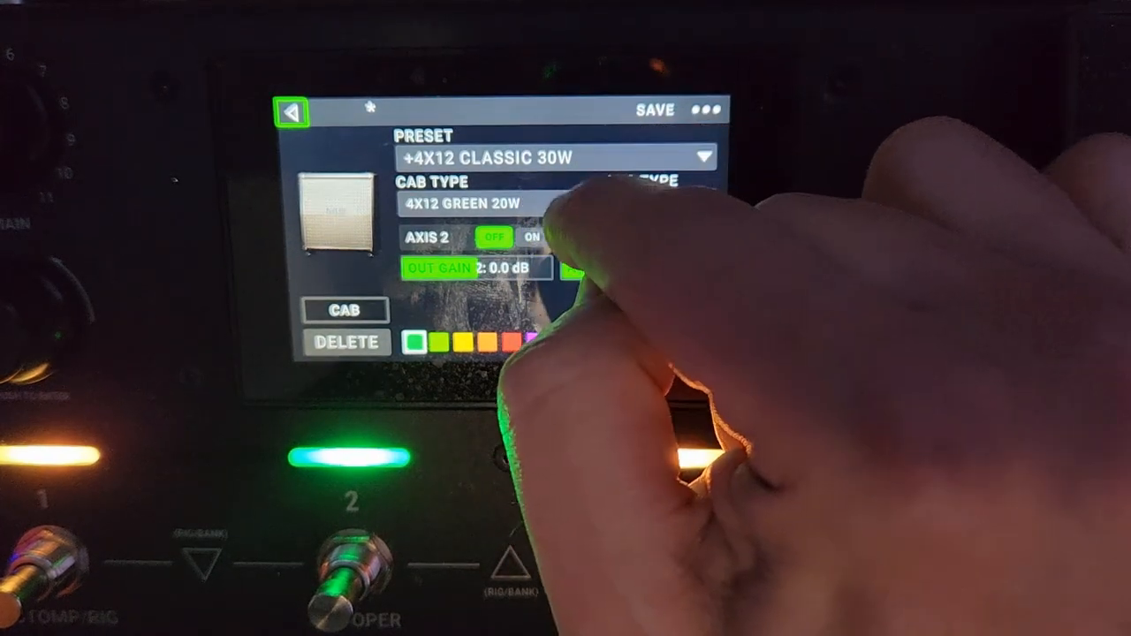
click(494, 203)
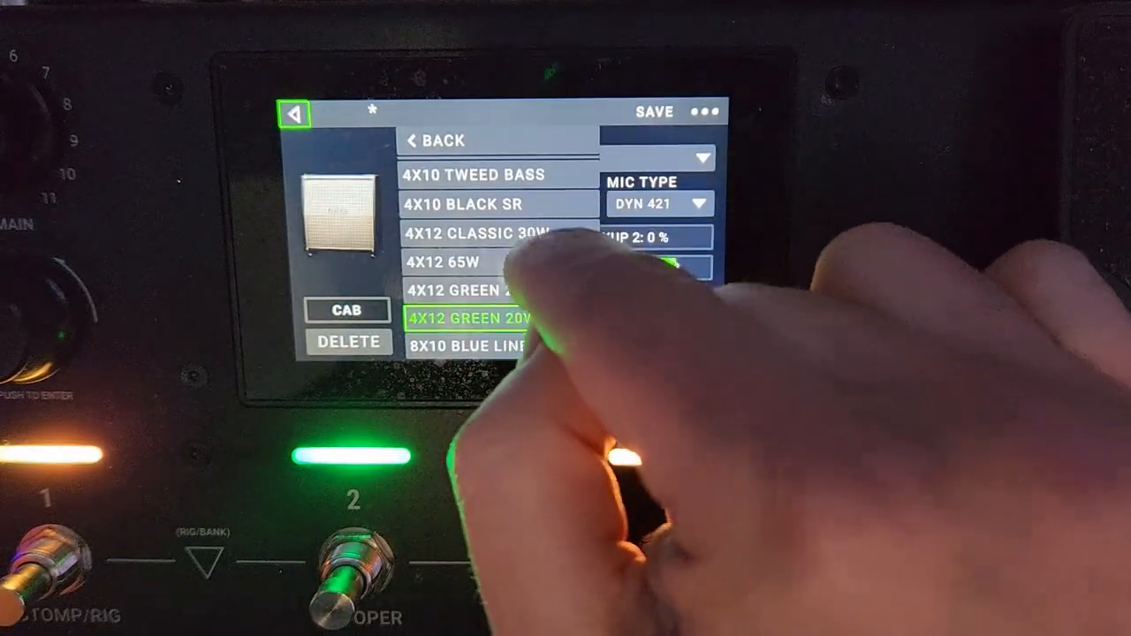
click(463, 233)
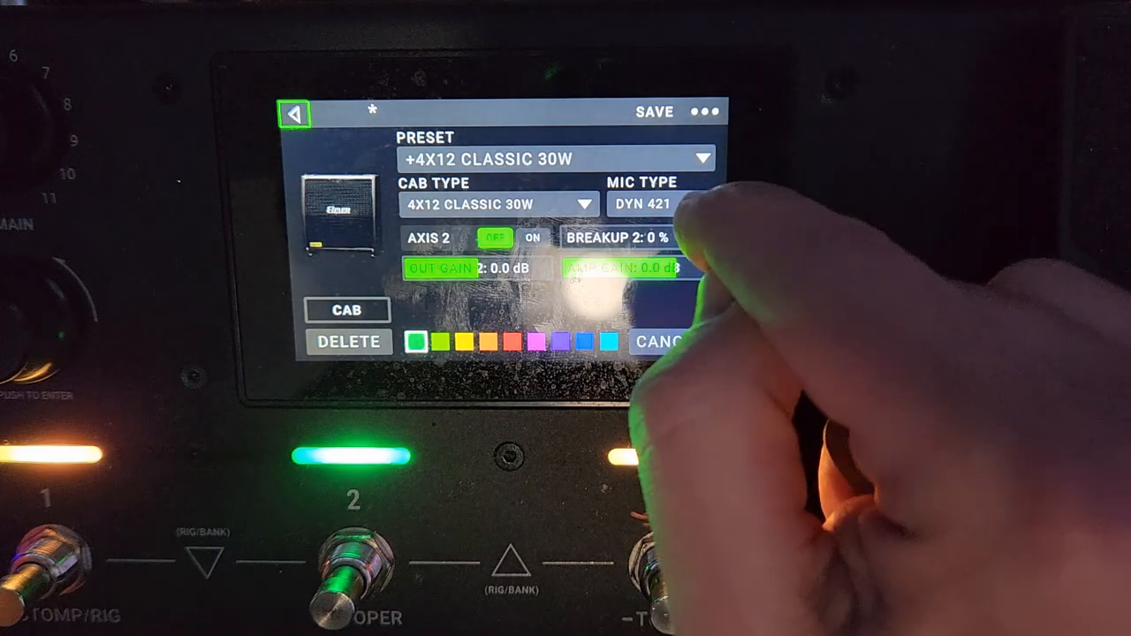
Step: Keep DYN 421 on the 4X12 CLASSIC 30W and review the mic for the 4X12 GREEN 25W
click(657, 203)
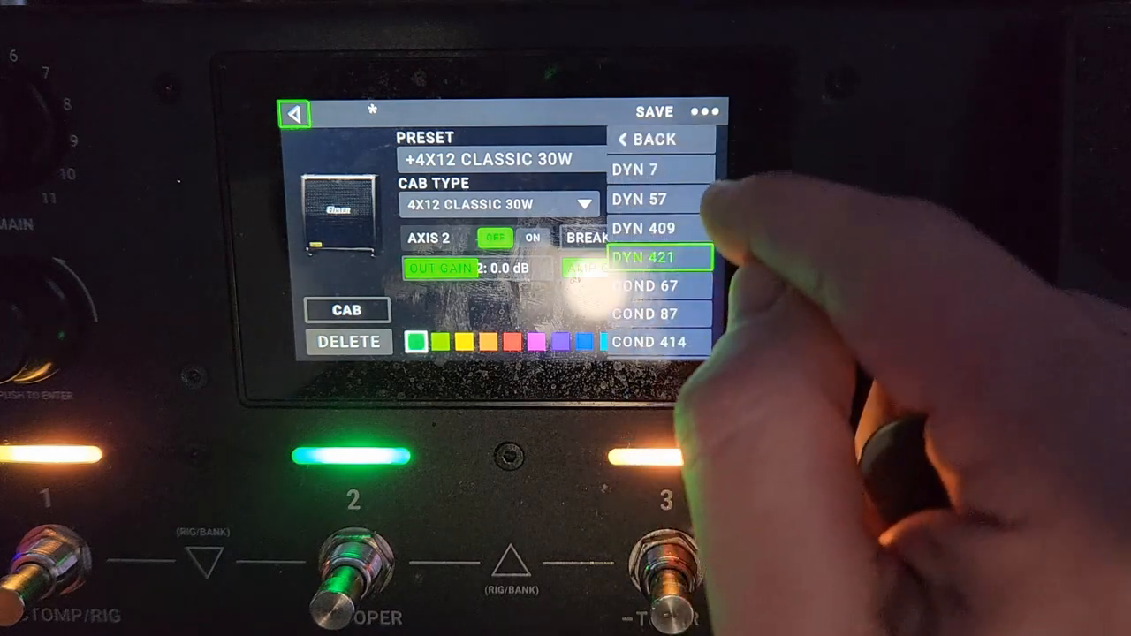
click(643, 196)
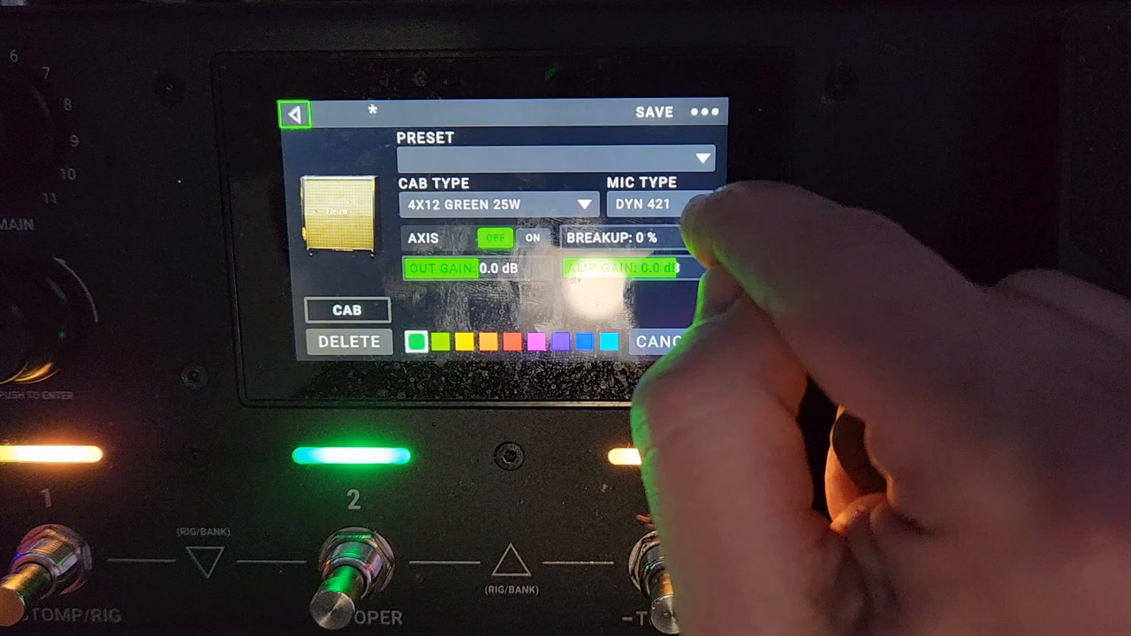
click(657, 205)
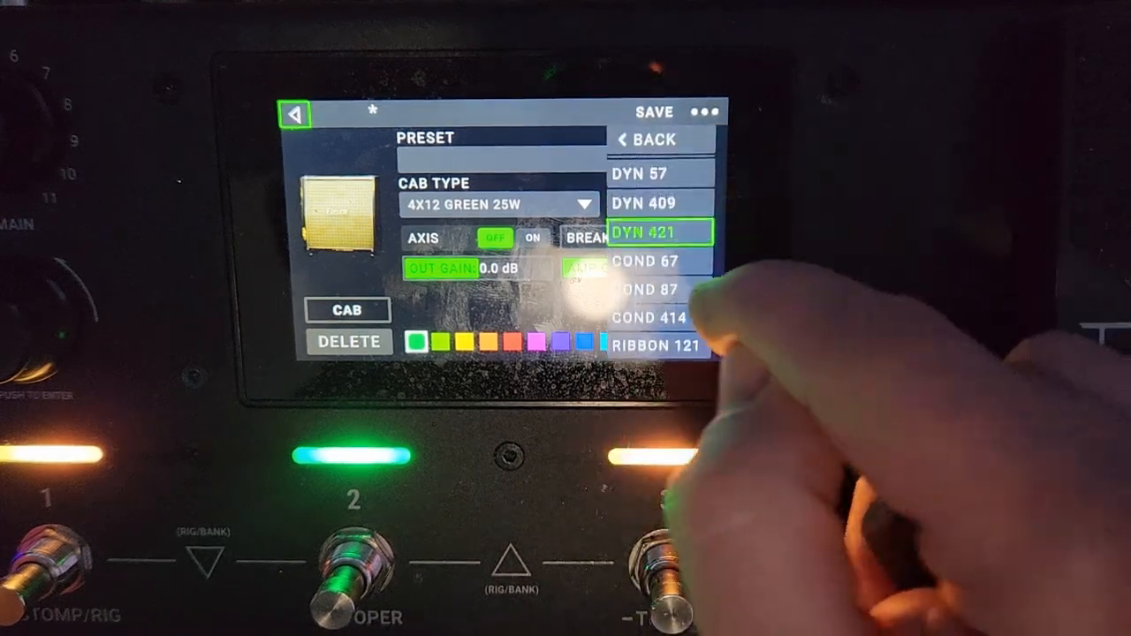